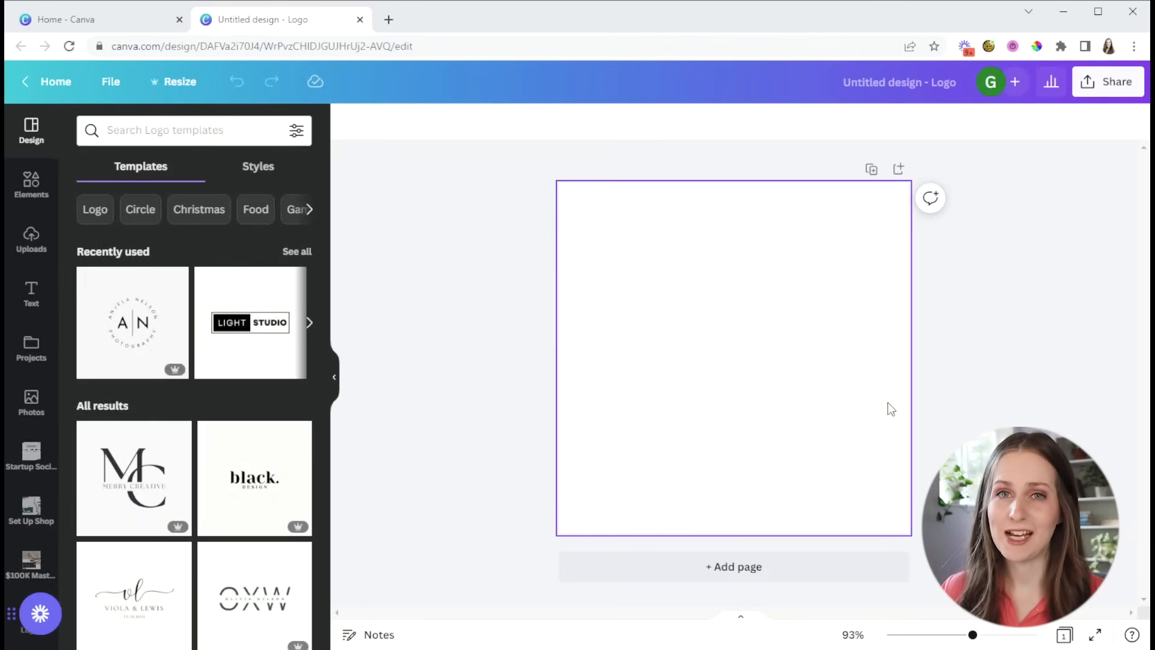
Step: Add a heading reading 'Gillian Perkins' with a second line 'Photography' on the blank logo page
click(31, 294)
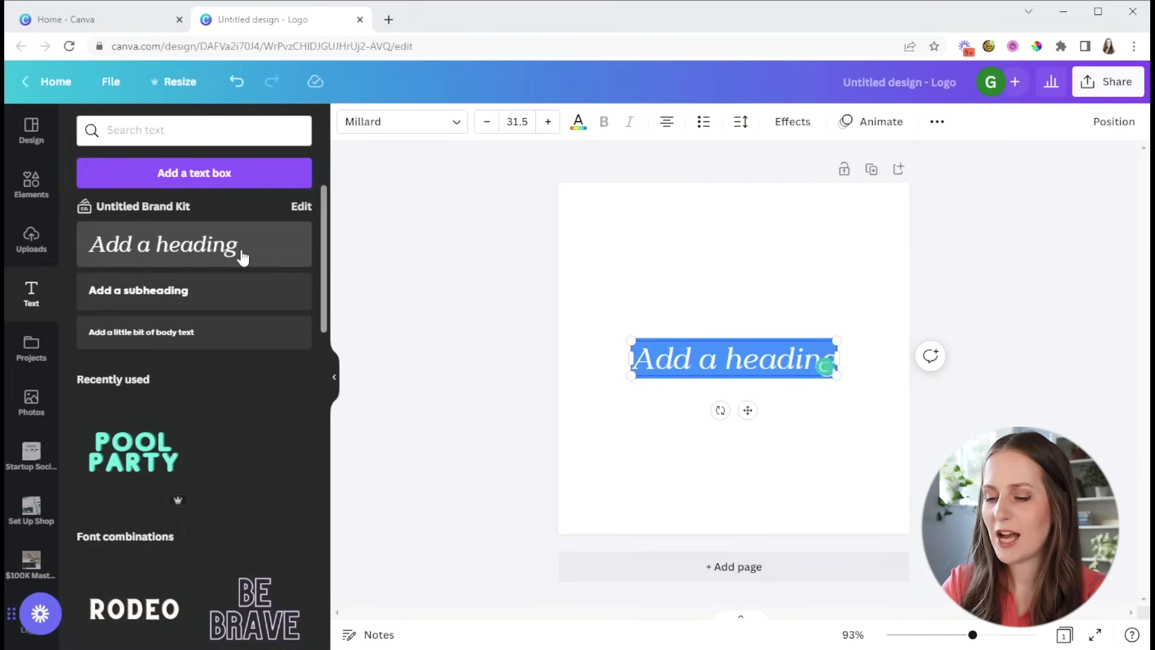
text(Gillian)
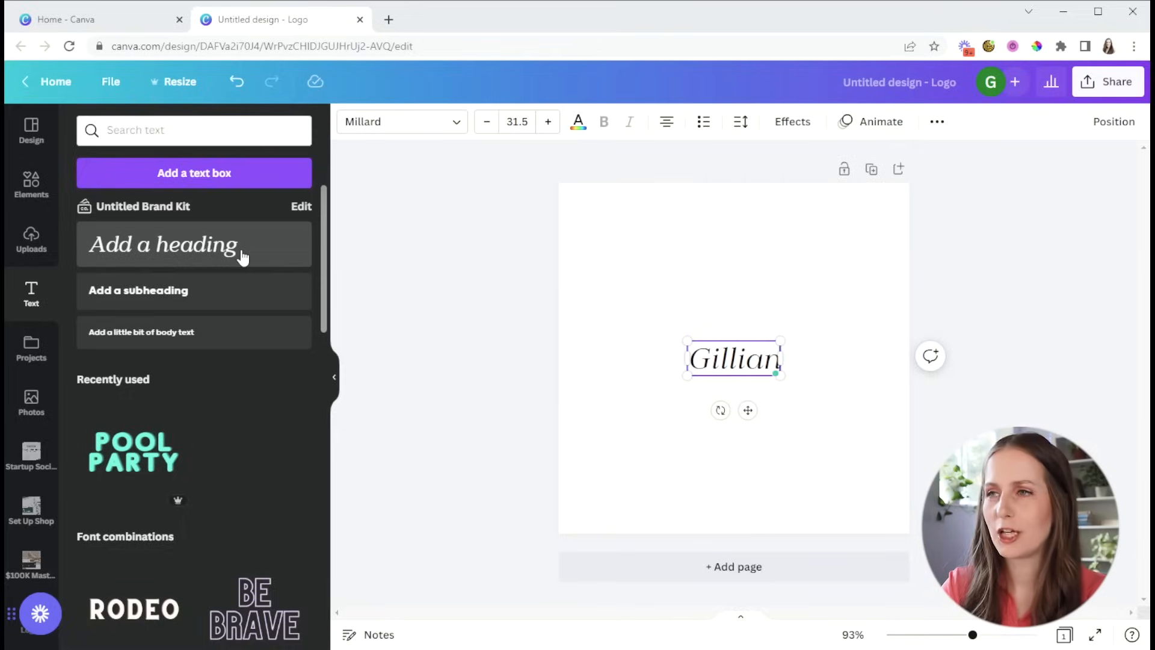
text(Perk)
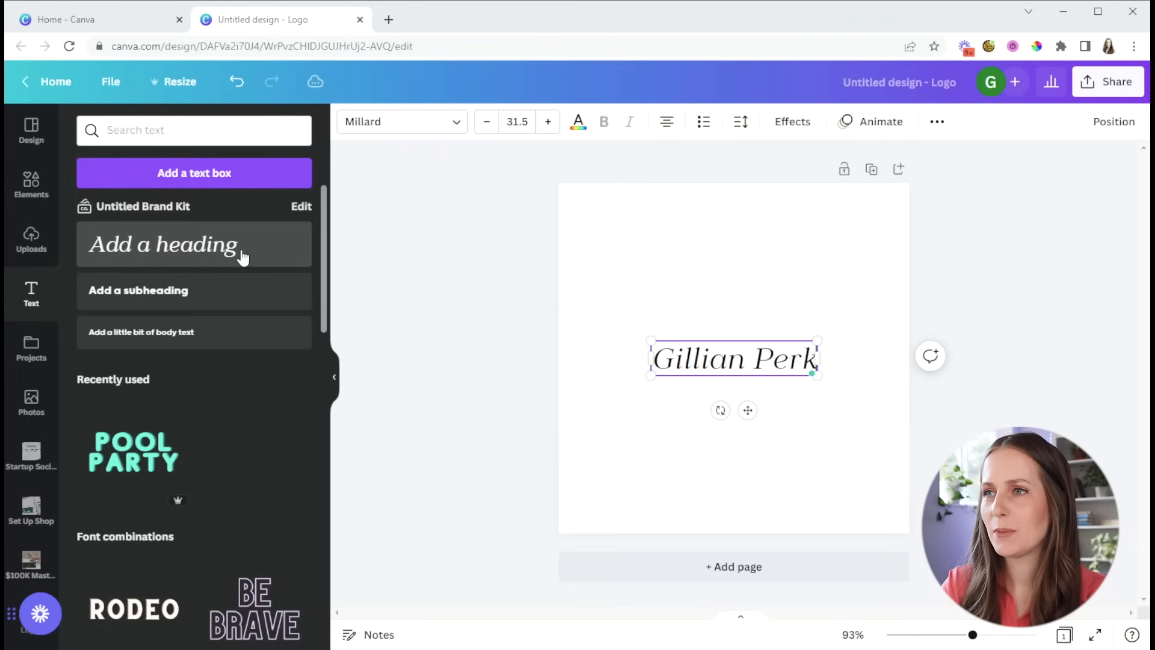
text(ins)
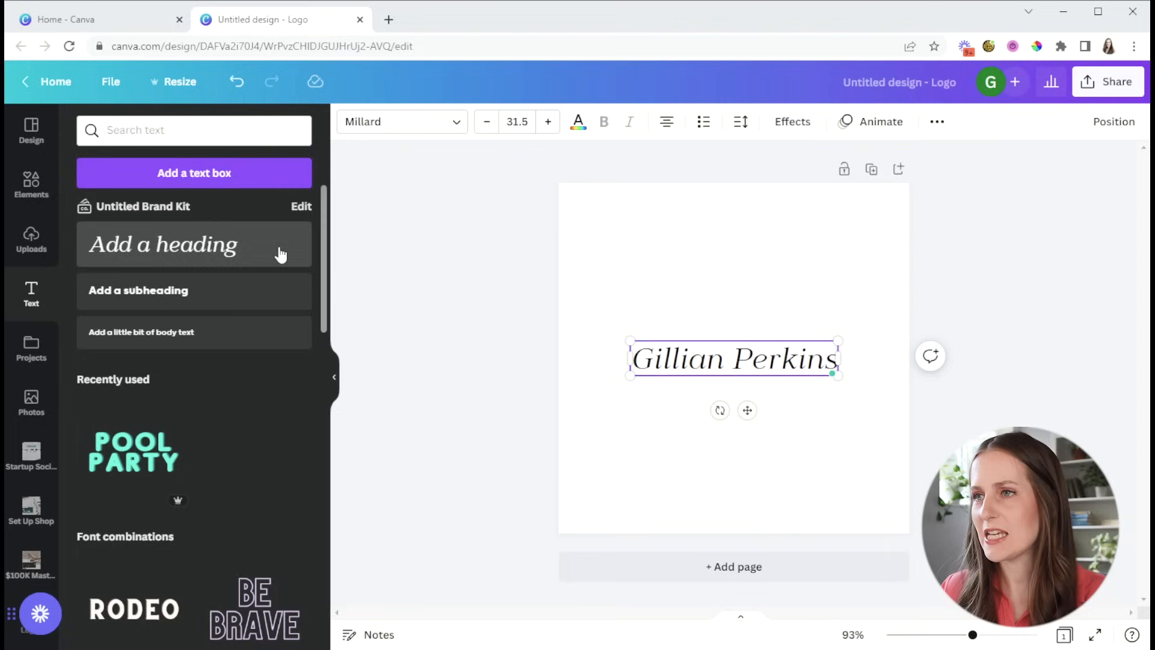
mouse_move(785, 242)
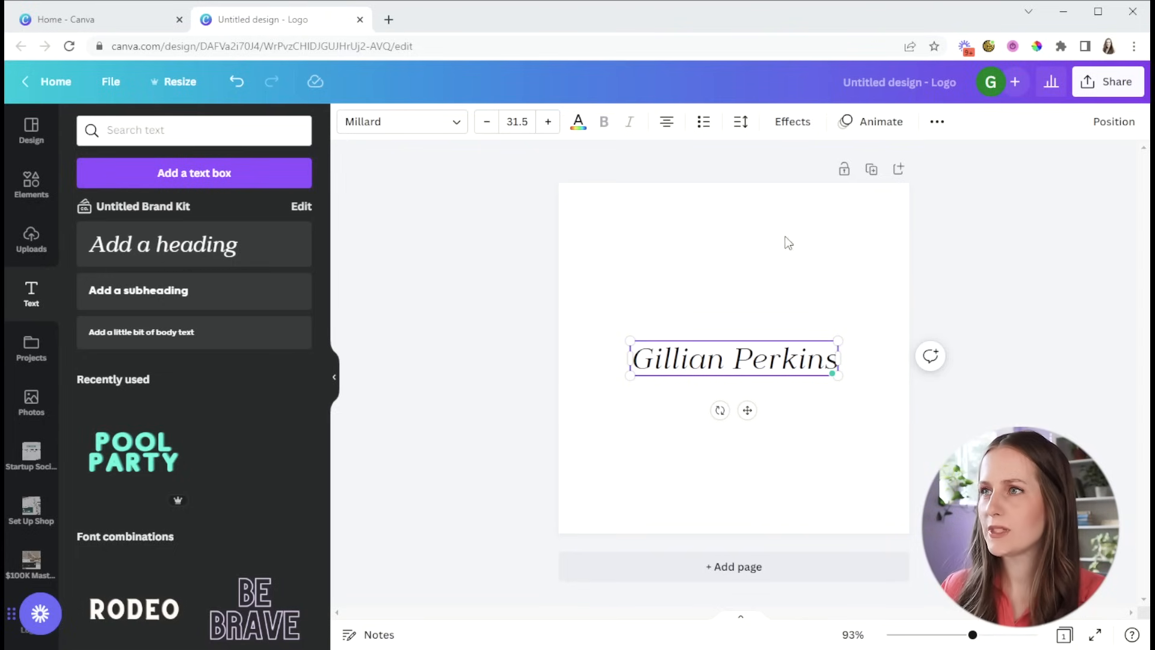
mouse_move(163, 244)
text(Ph)
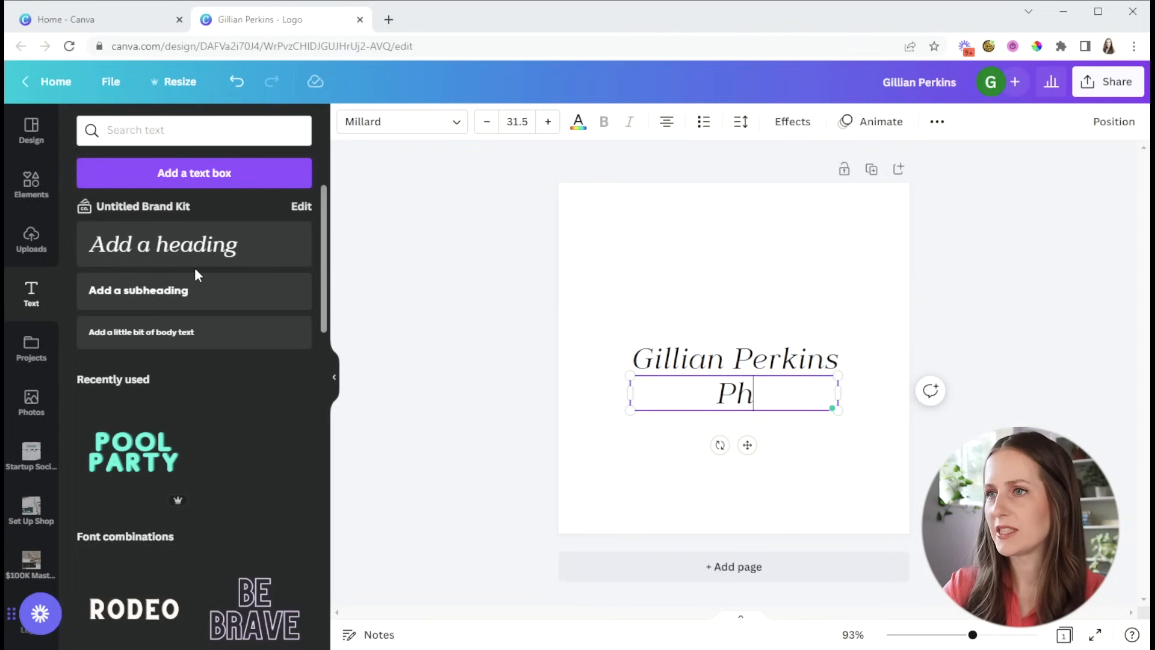
click(402, 121)
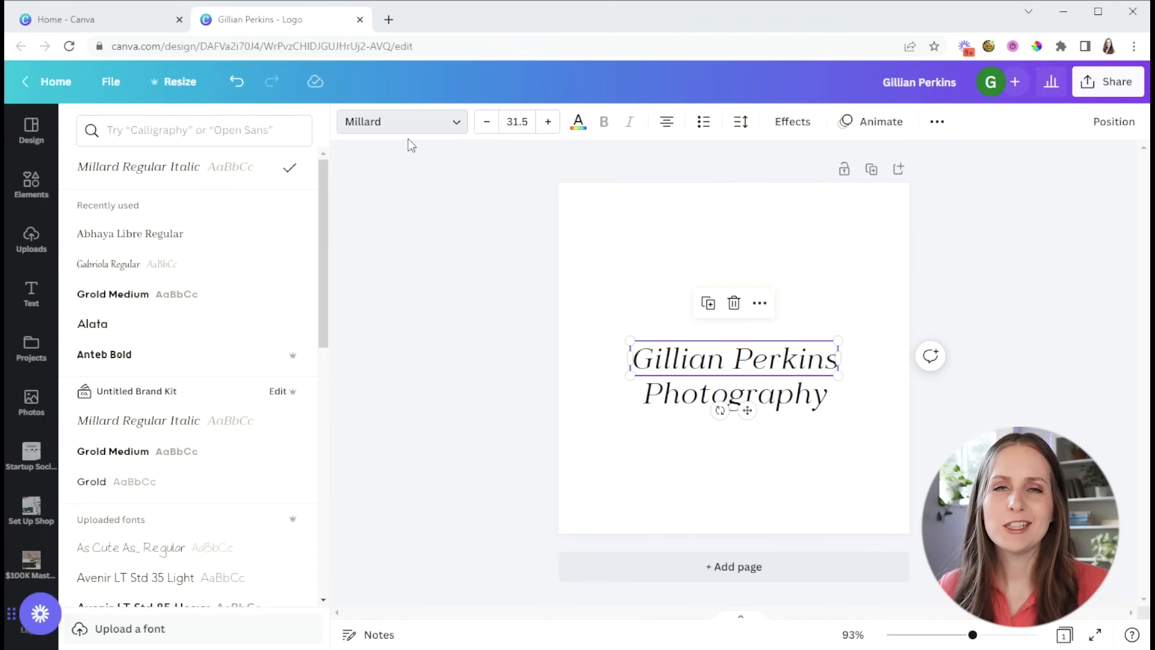
mouse_move(564, 281)
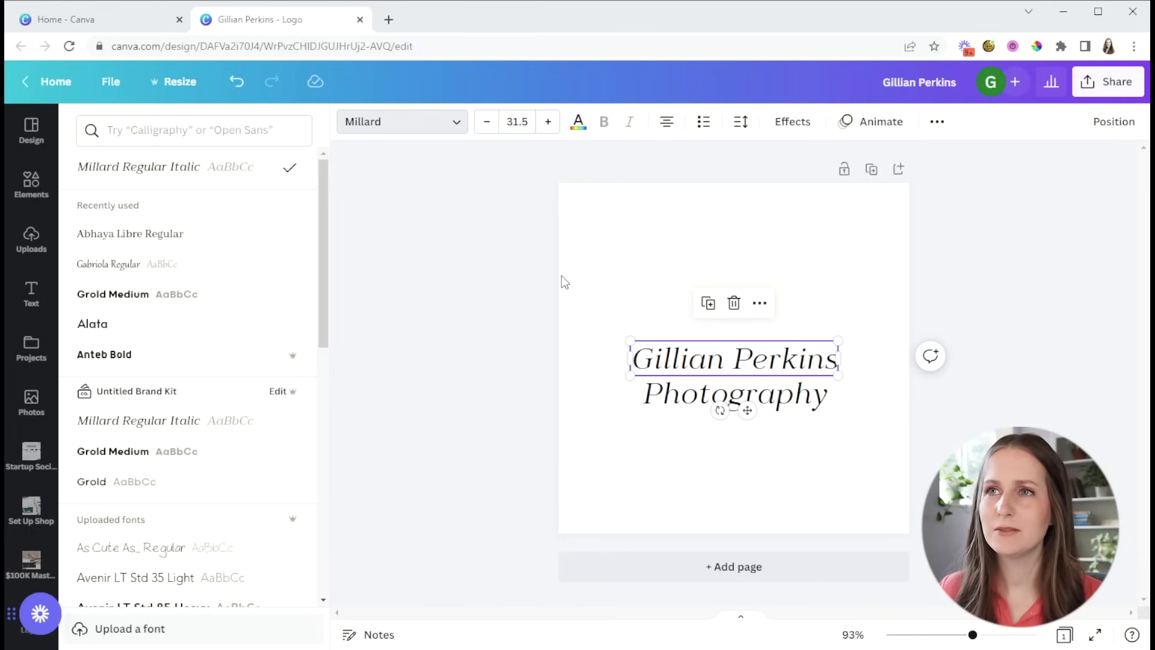
Step: Search the font list for 'gordit' and set both text lines in Gordita
click(194, 130)
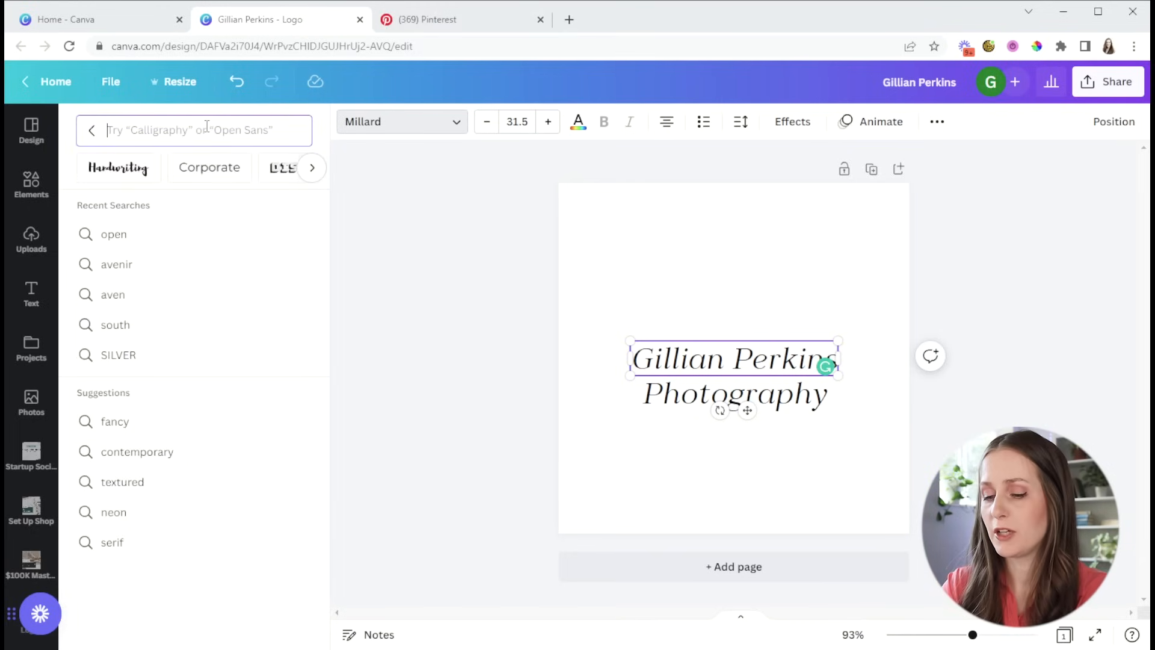
text(gordit)
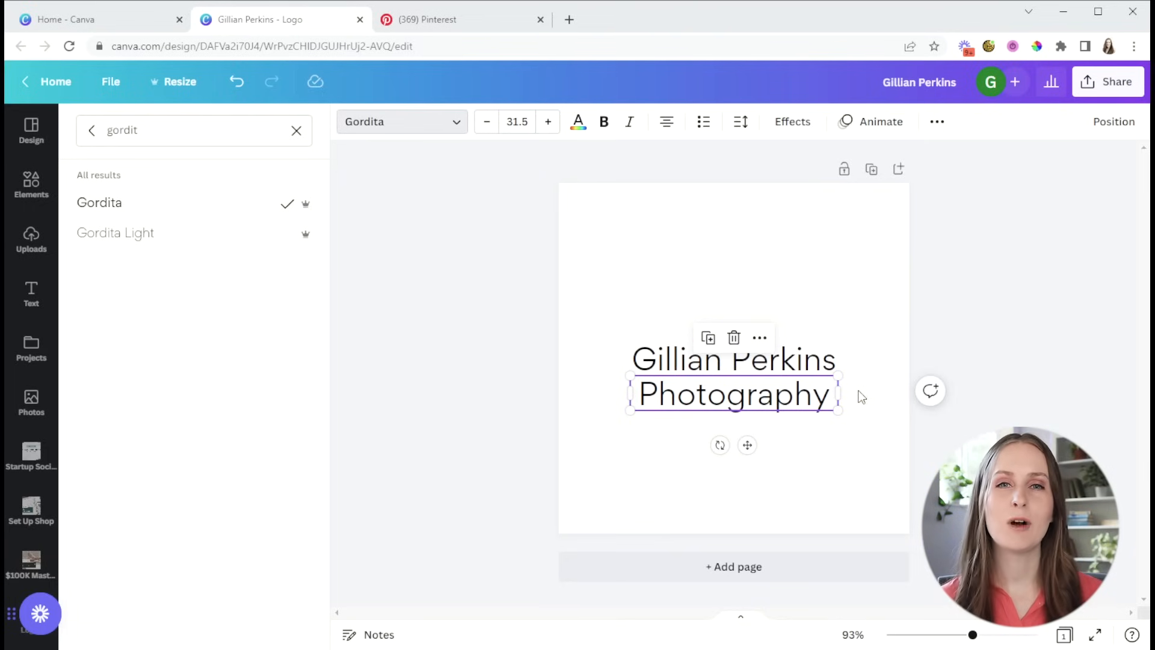
mouse_move(892, 359)
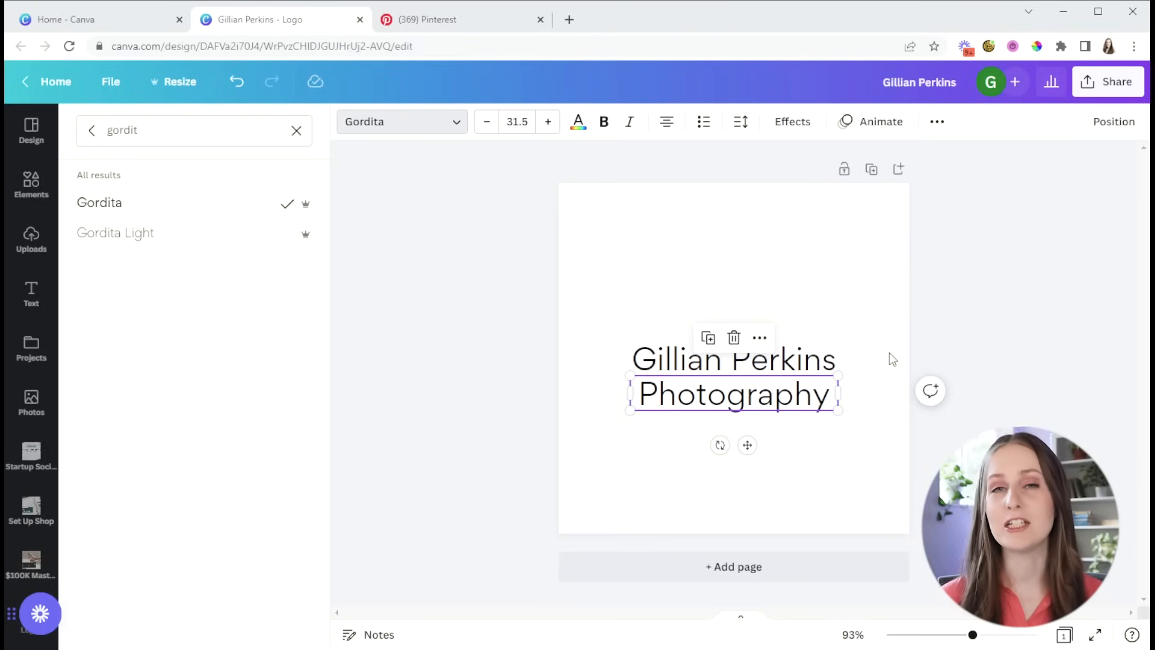
mouse_move(806, 340)
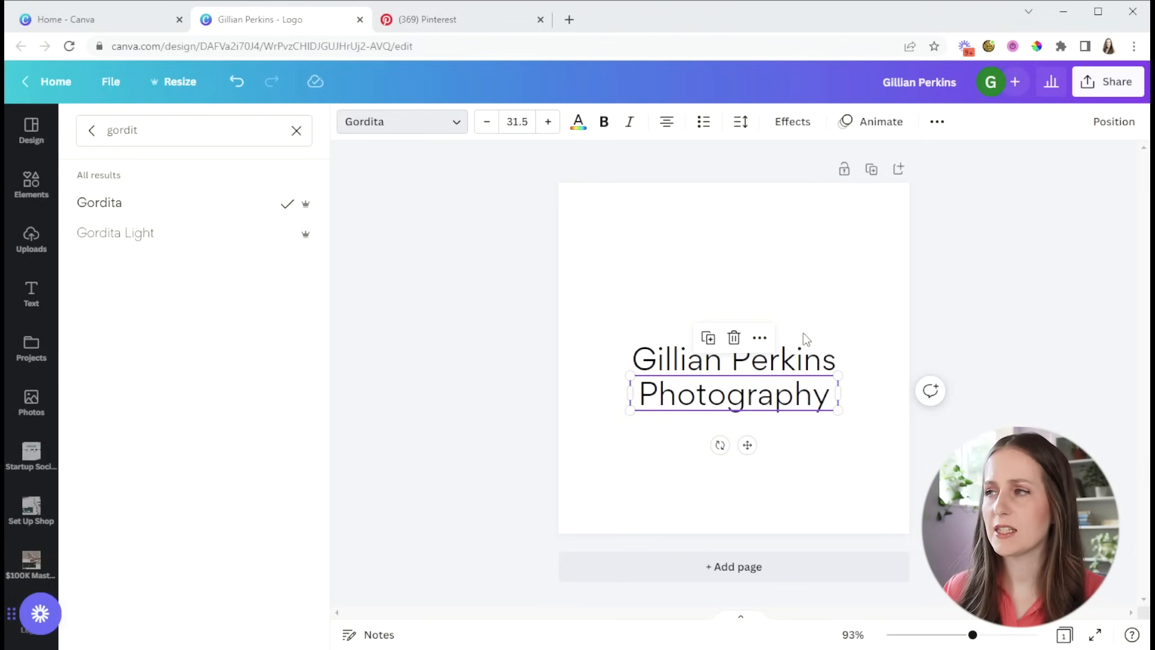
mouse_move(822, 284)
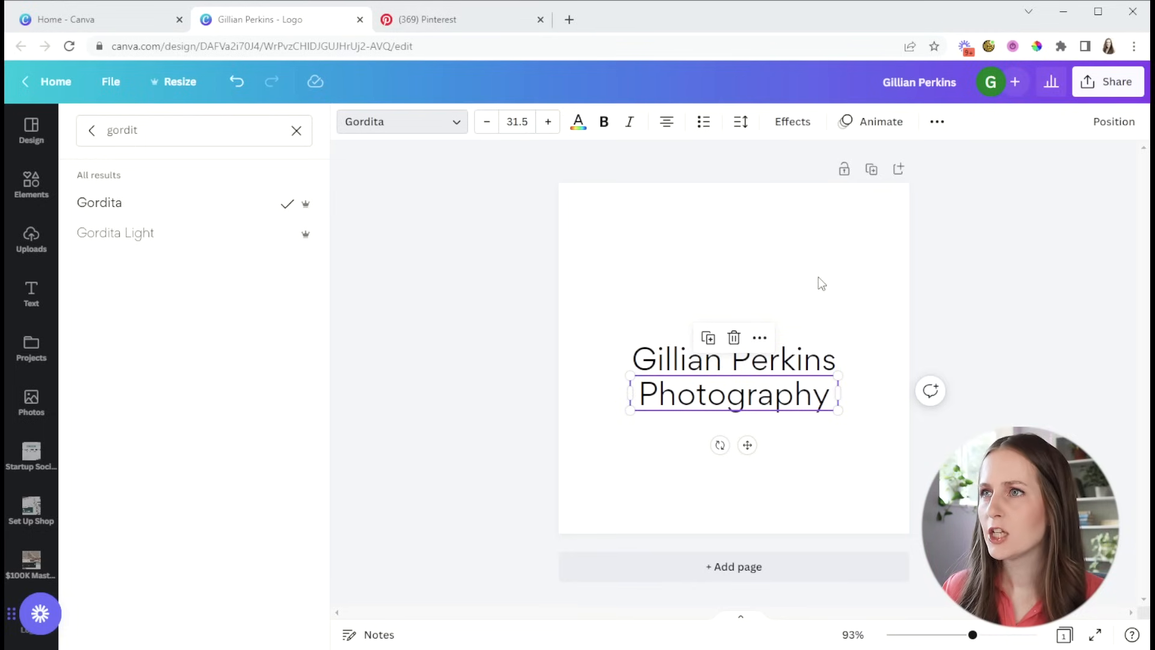
Step: Curve the Photography line into an arc, then curve the Gillian Perkins line as well
click(792, 122)
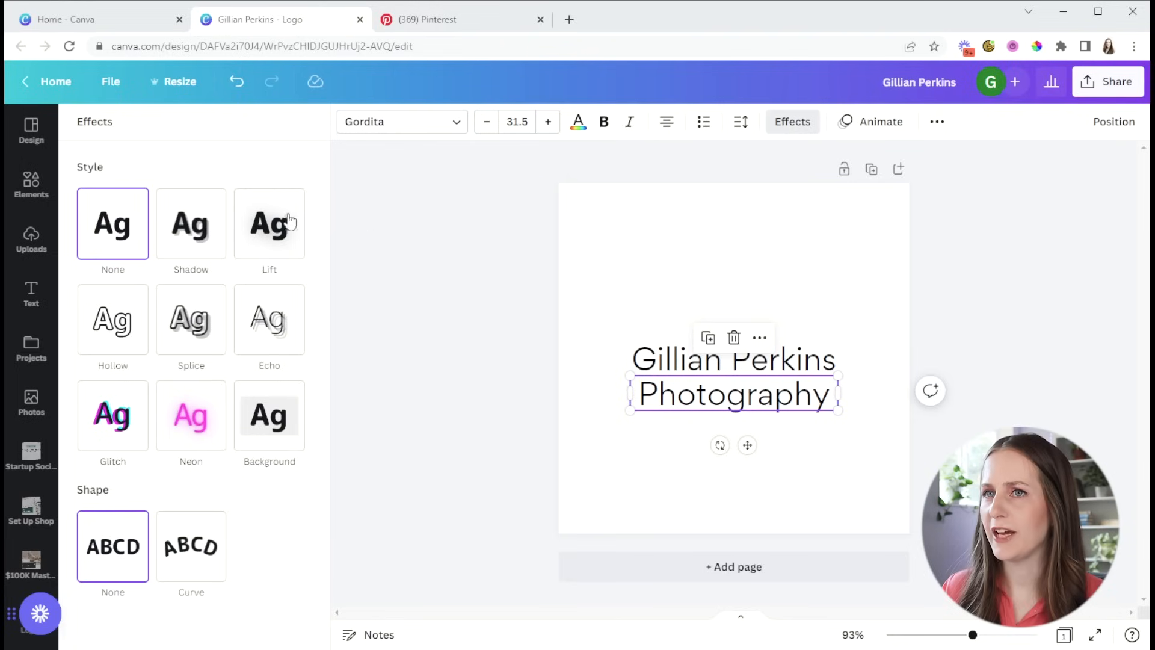
click(191, 547)
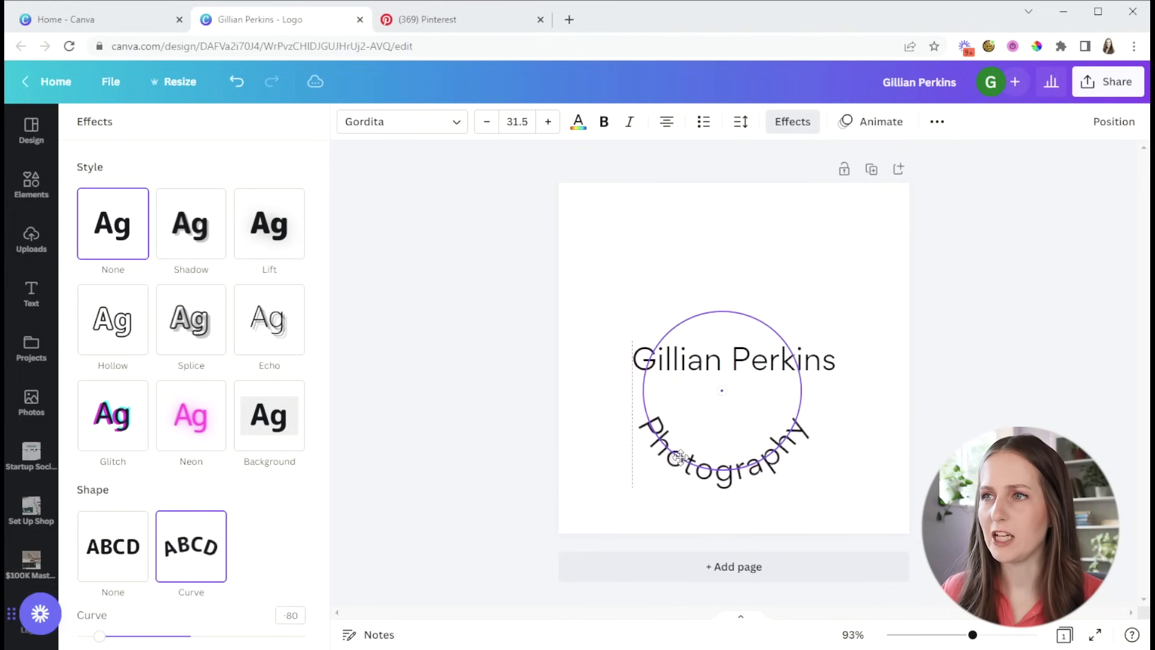
click(113, 546)
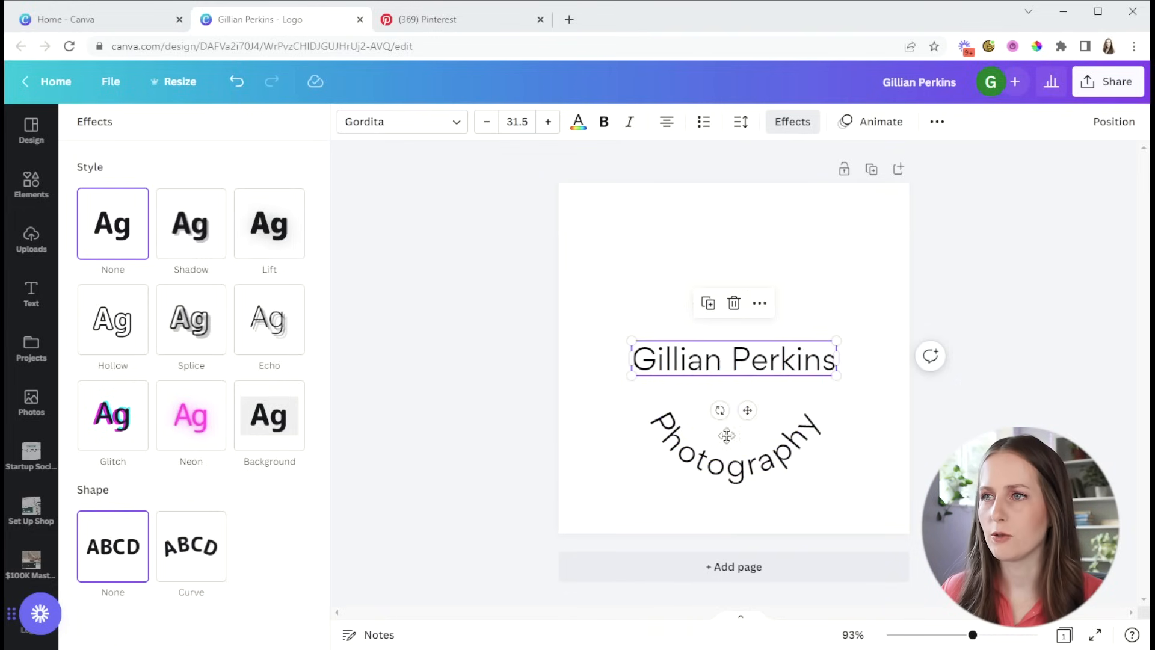
click(190, 546)
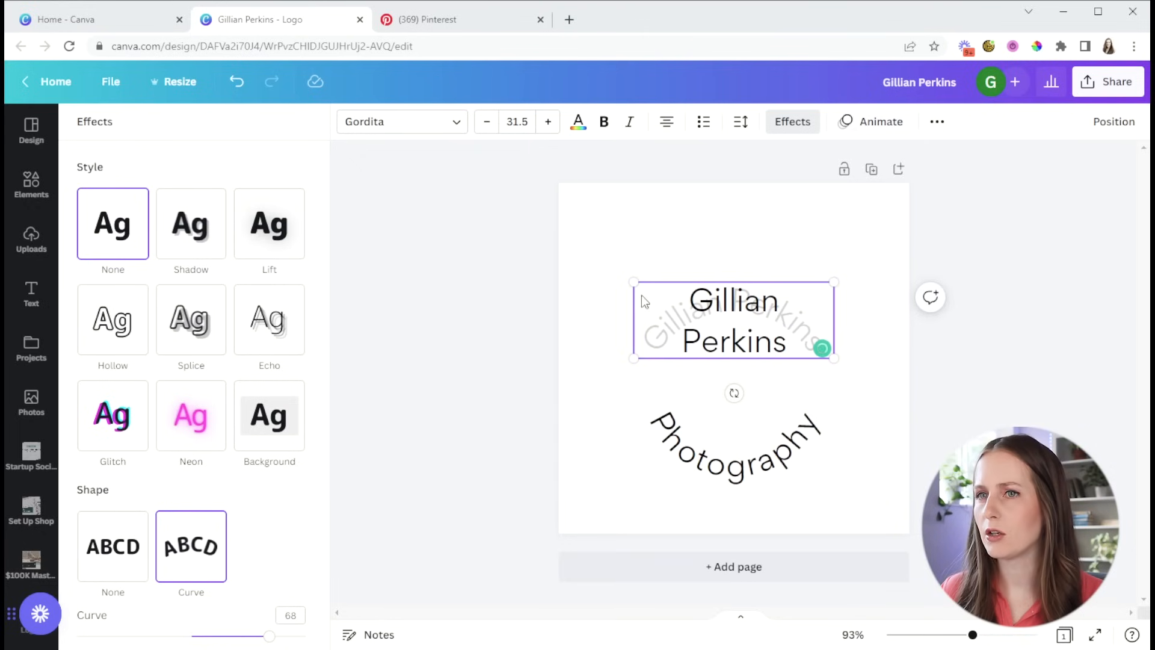
Step: Switch both text lines to uppercase from the extra formatting options
click(936, 122)
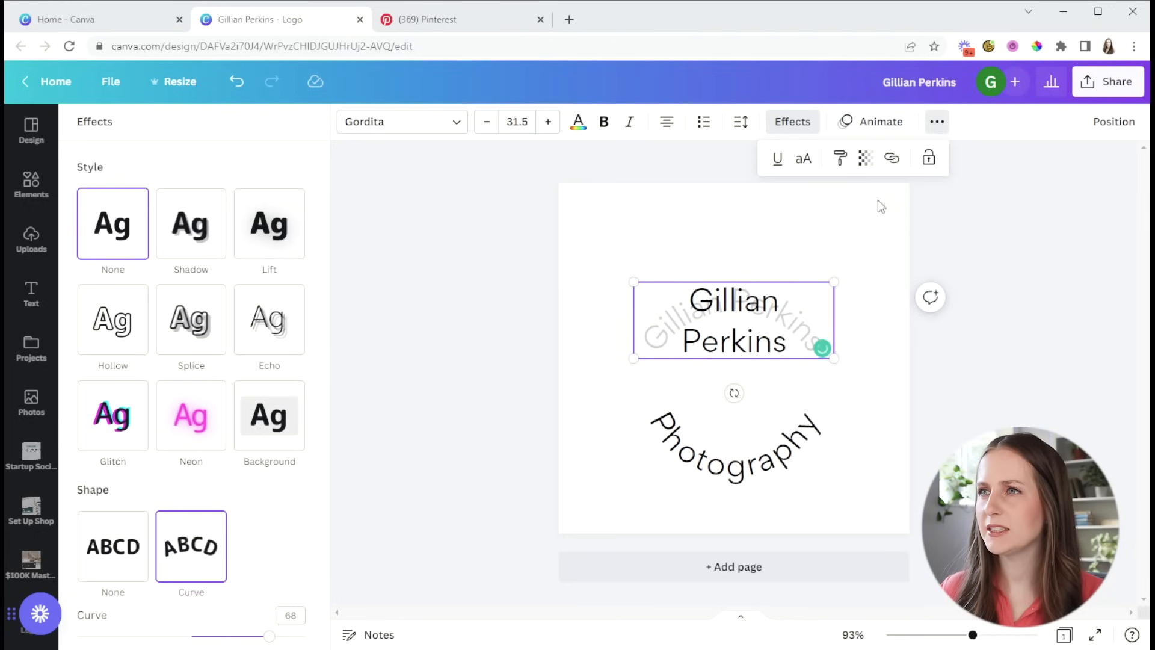
mouse_move(804, 159)
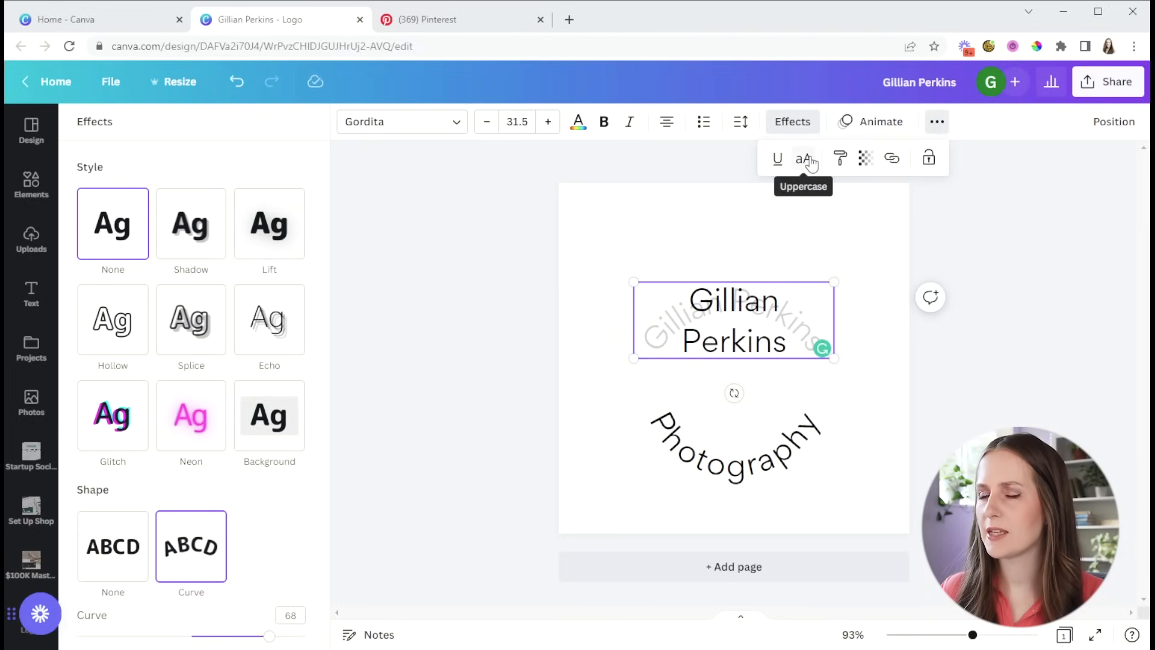
click(804, 159)
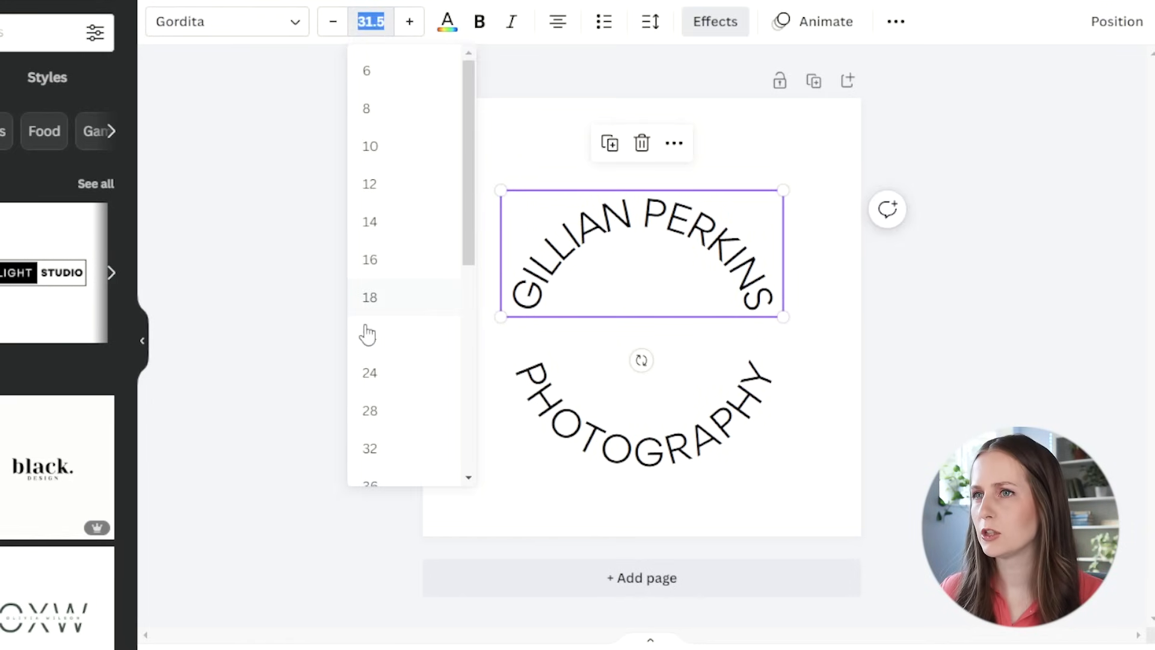
Step: Set both arcs to font size 24 and widen the letter spacing of GILLIAN PERKINS
click(369, 372)
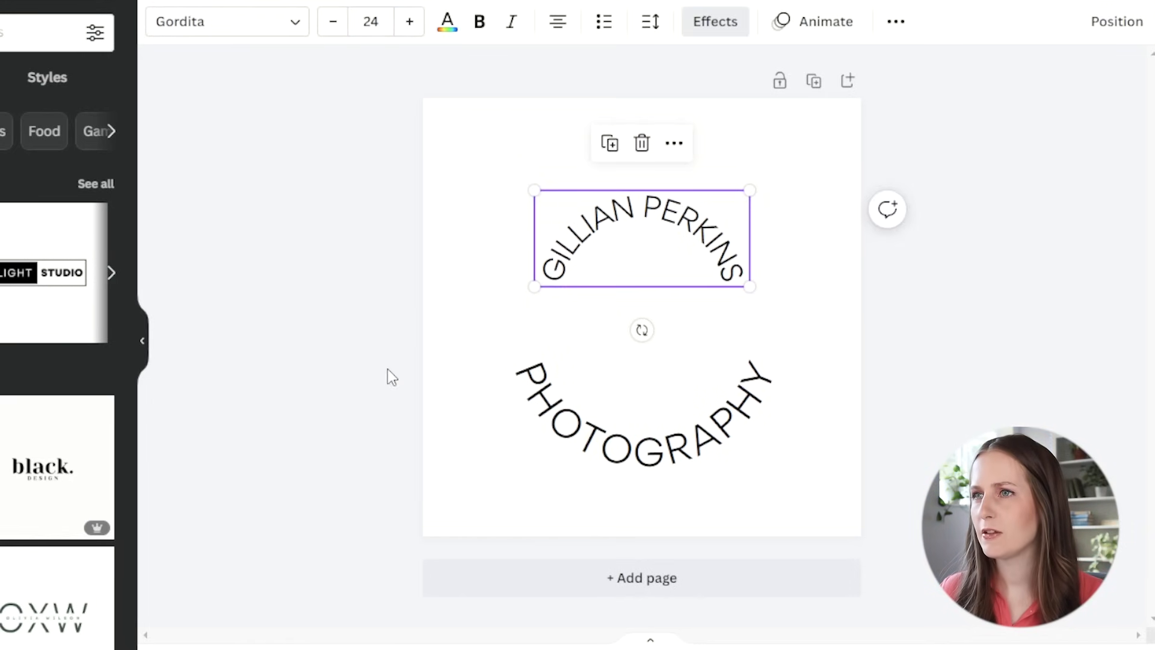
click(645, 416)
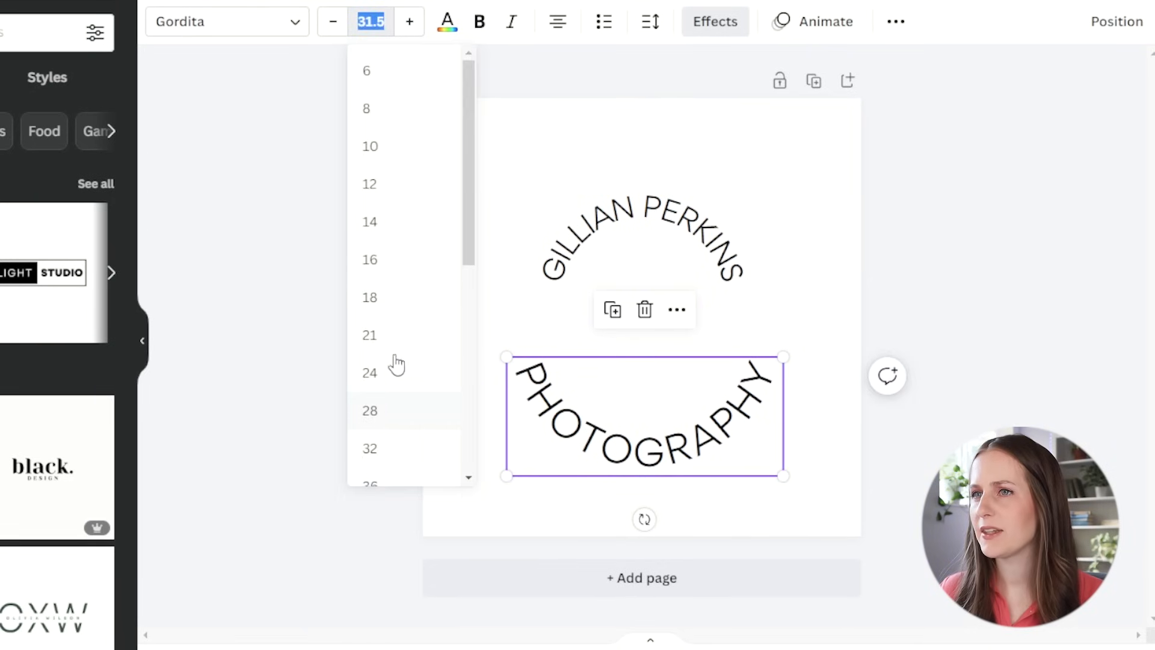
click(369, 372)
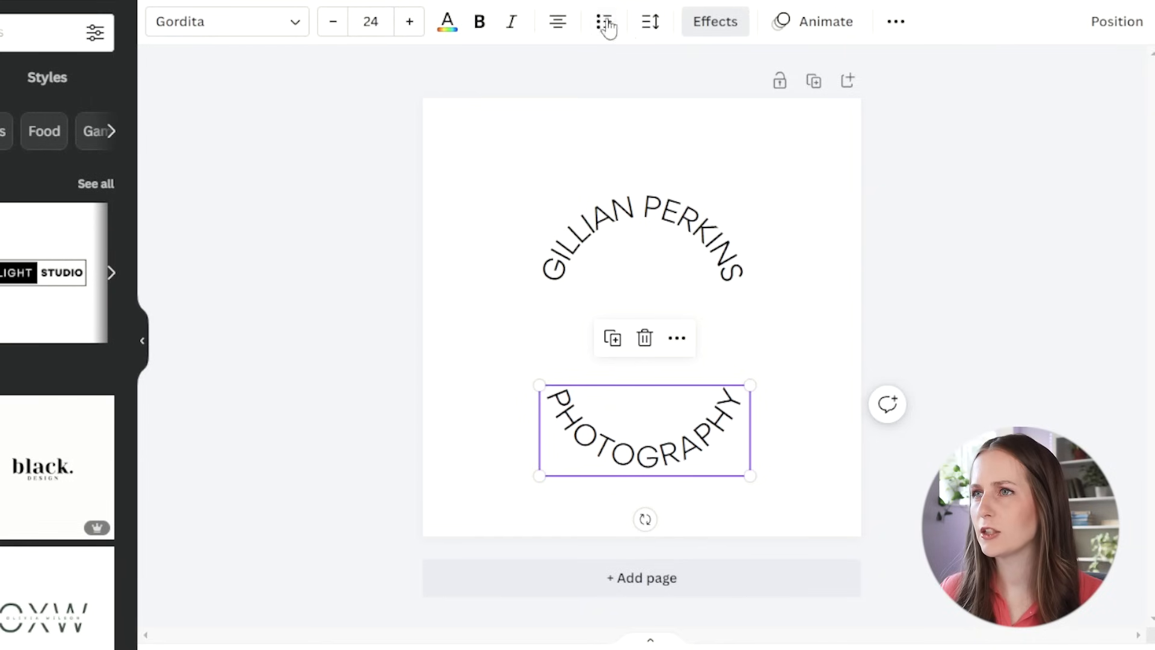
mouse_move(648, 22)
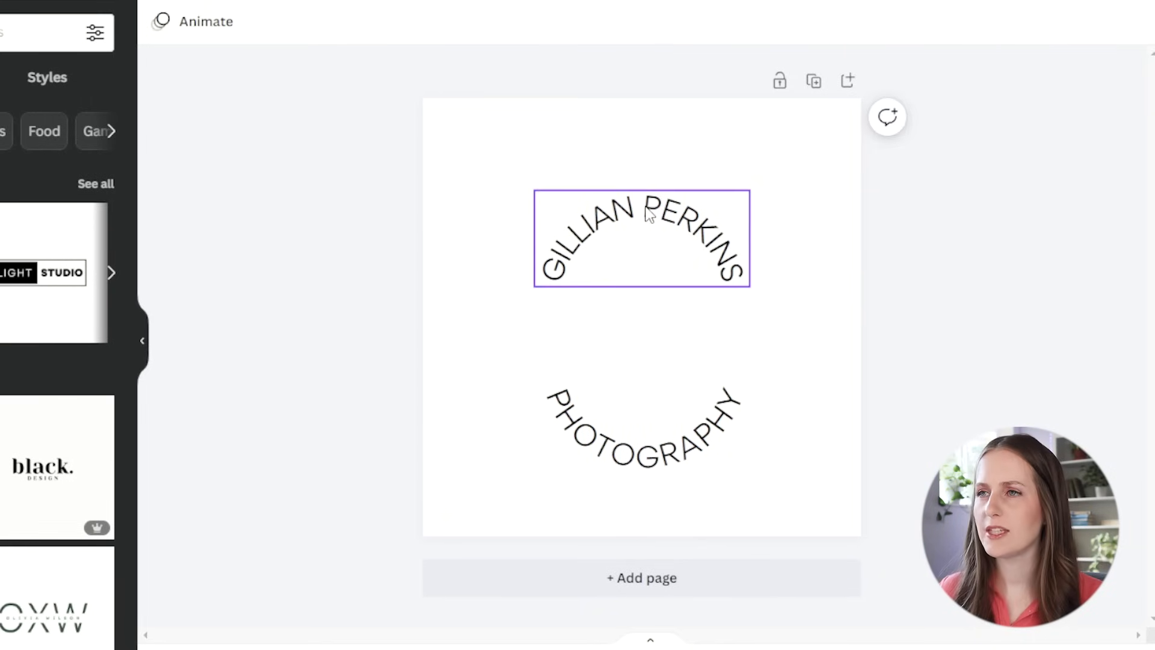
click(643, 238)
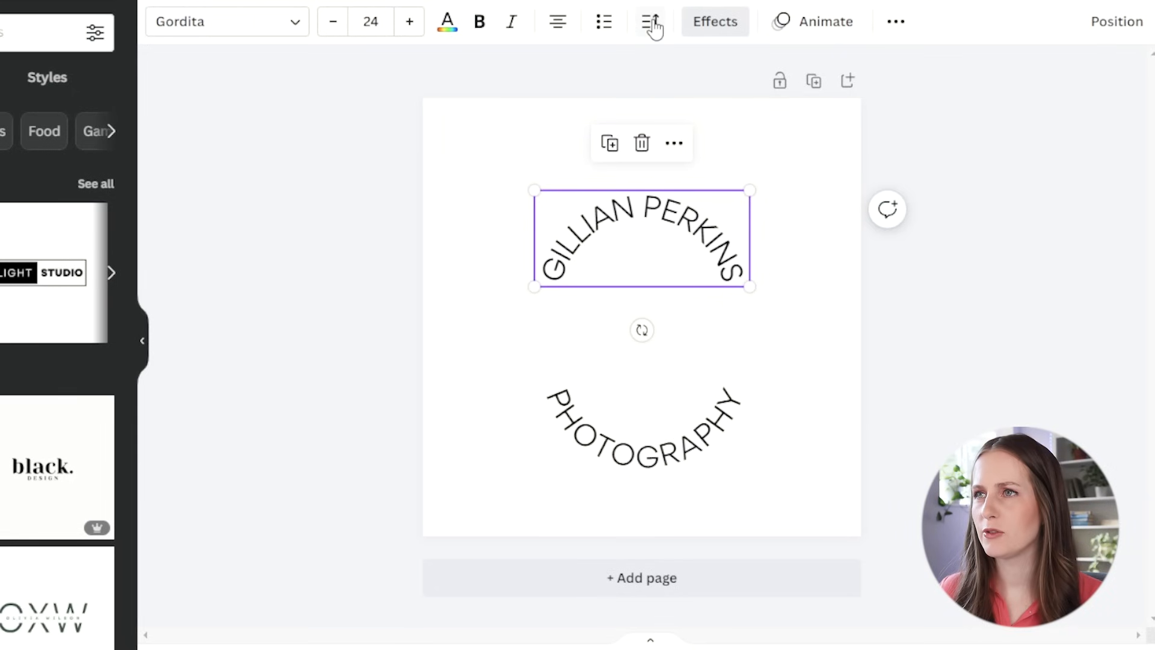
click(651, 20)
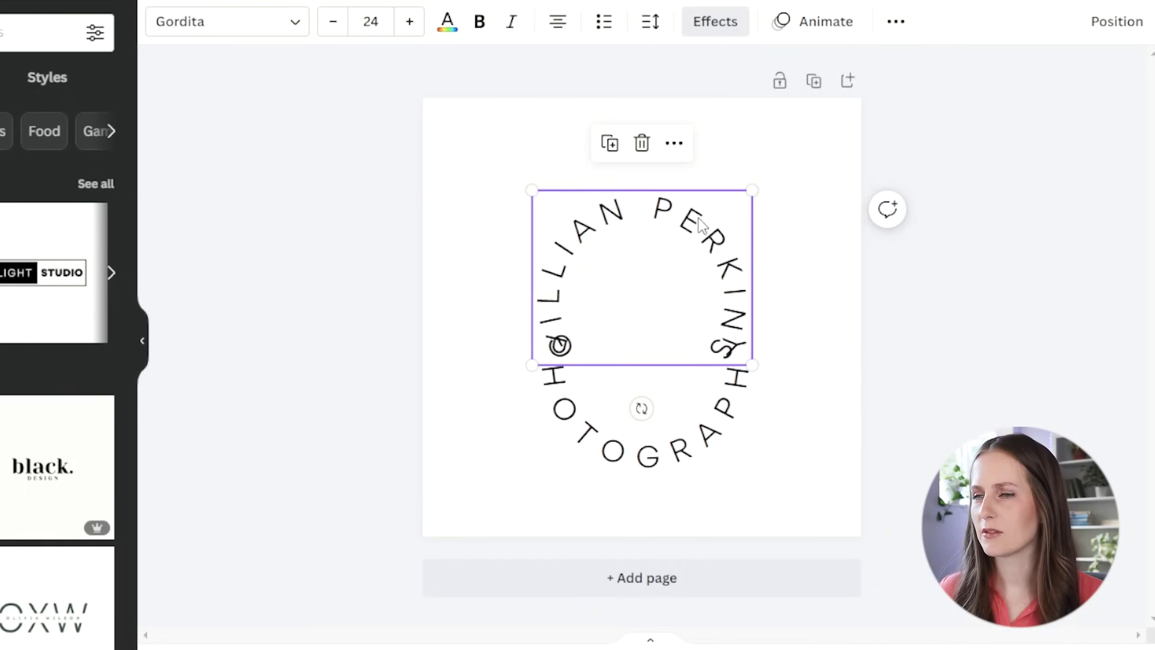
mouse_move(548, 198)
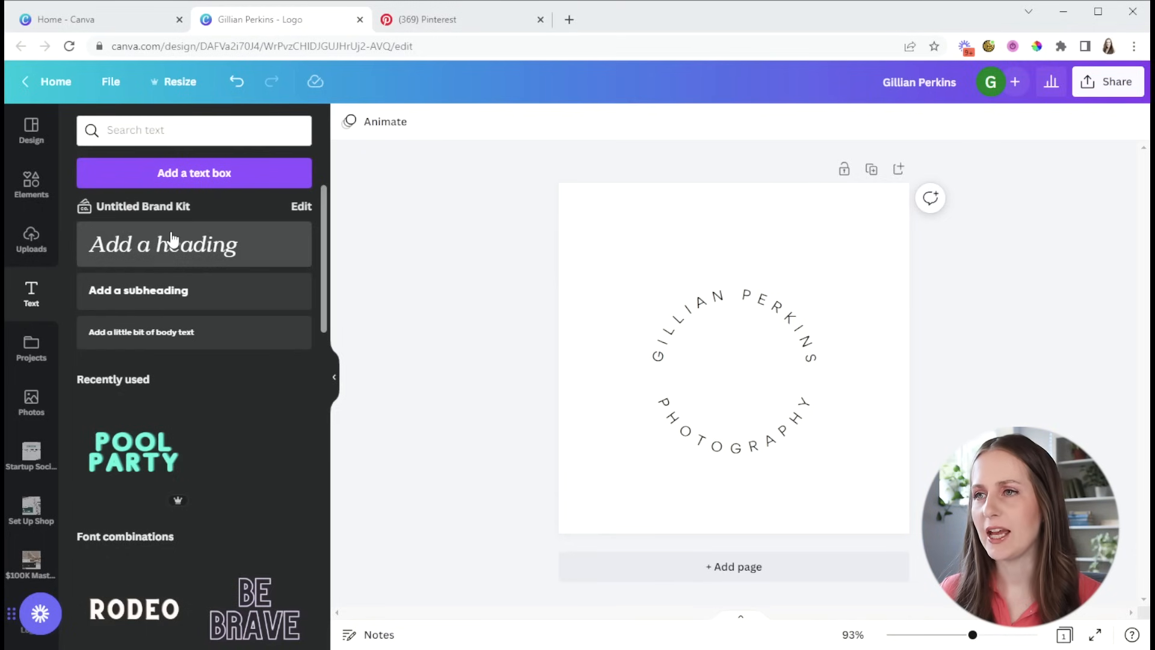
Step: Add a large 'GP' heading centred in the circle and enlarge the whole logo on the page
click(194, 244)
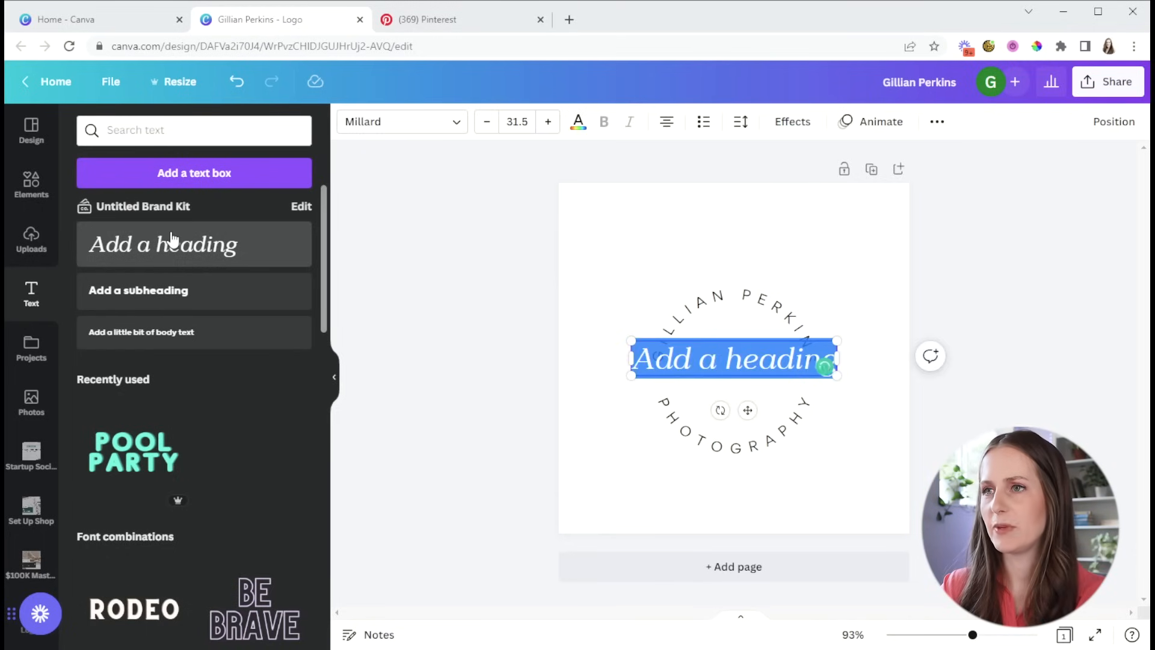
text(GF)
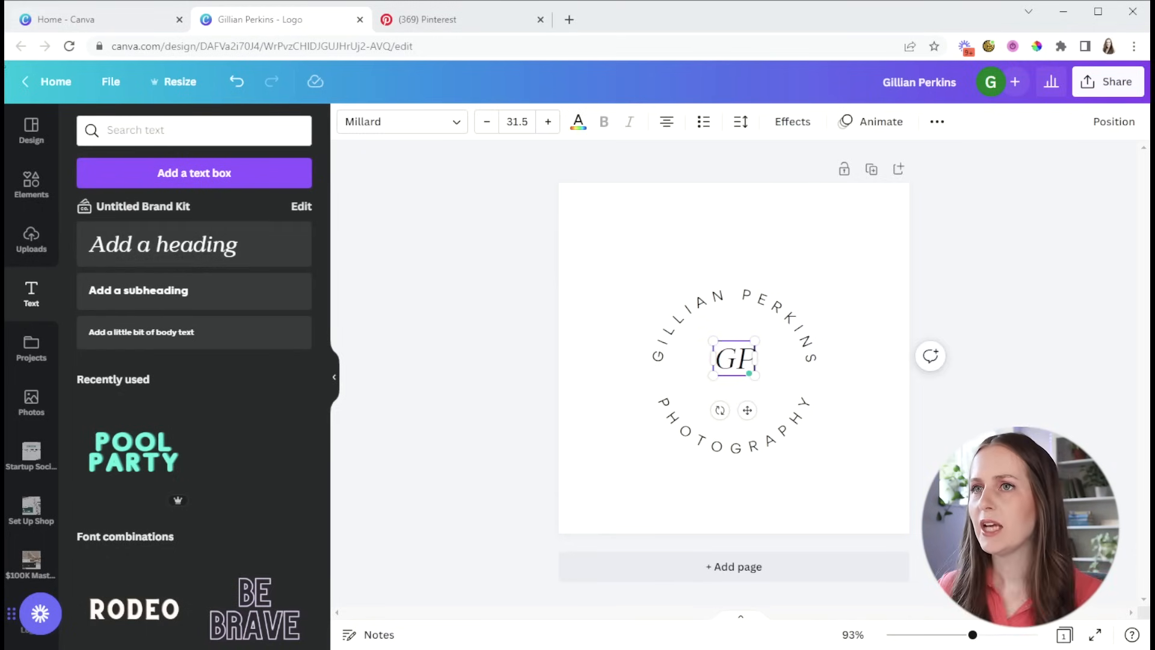
text(gordit)
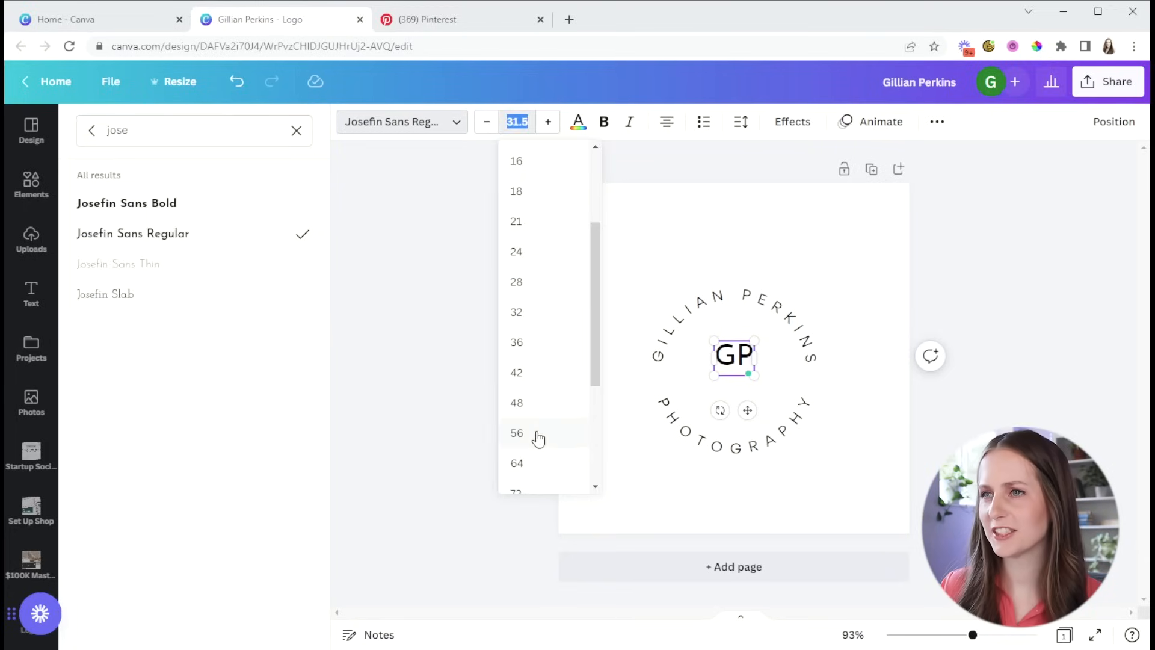
click(516, 432)
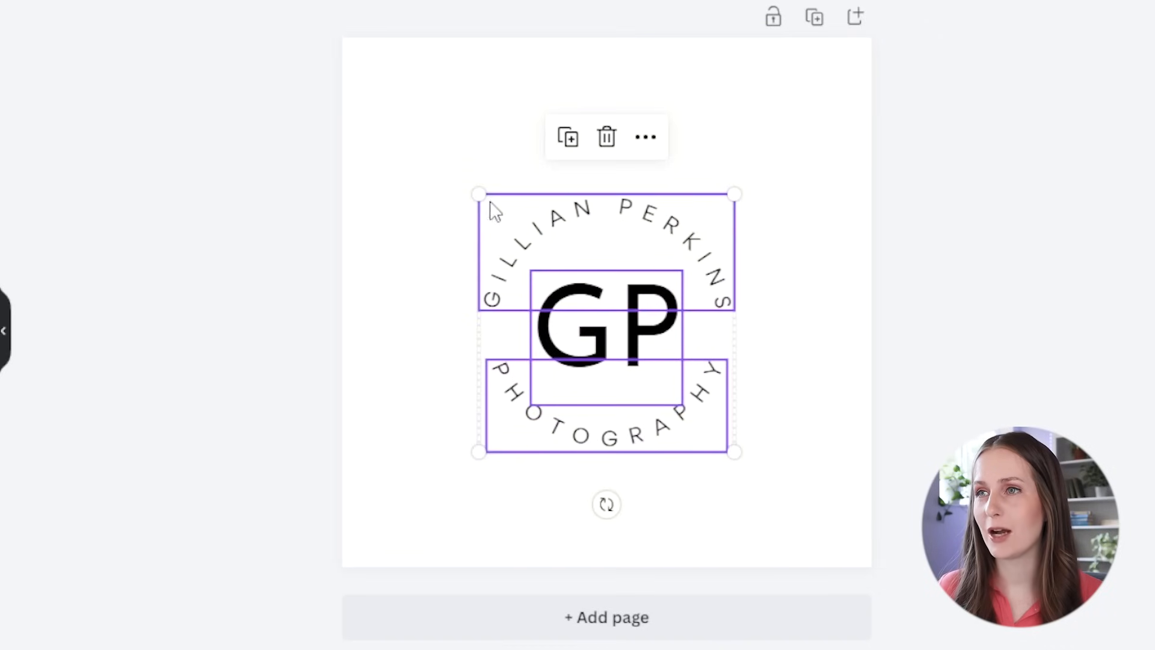
drag(478, 193, 365, 79)
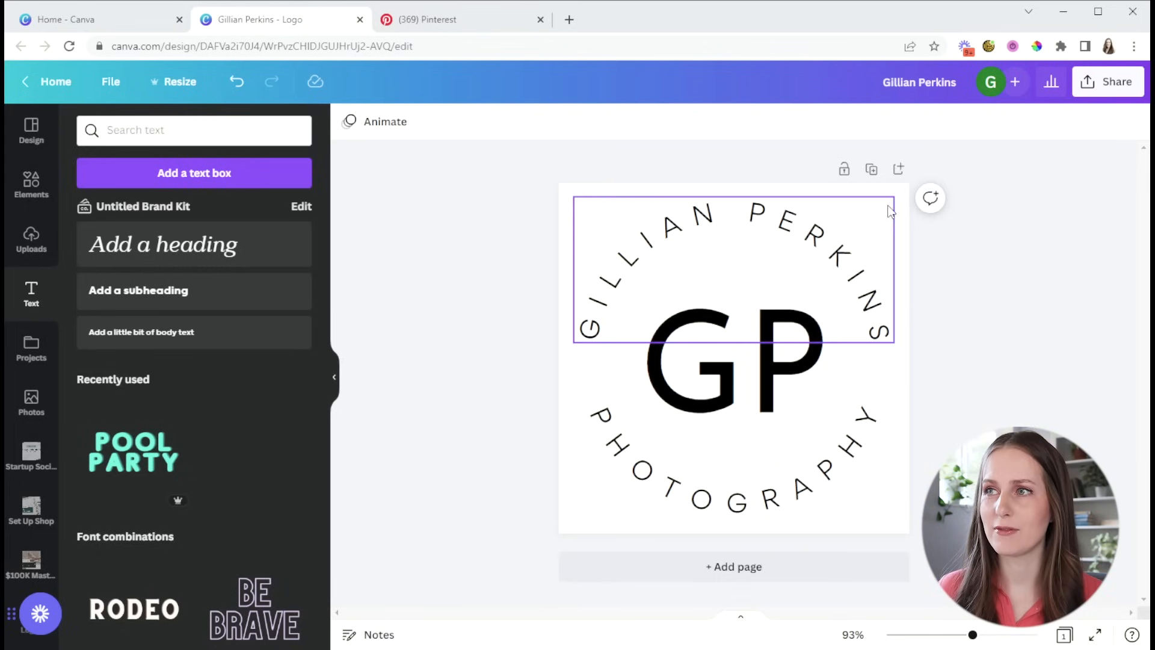
Step: Download the logo as a PNG with a transparent background
click(1108, 82)
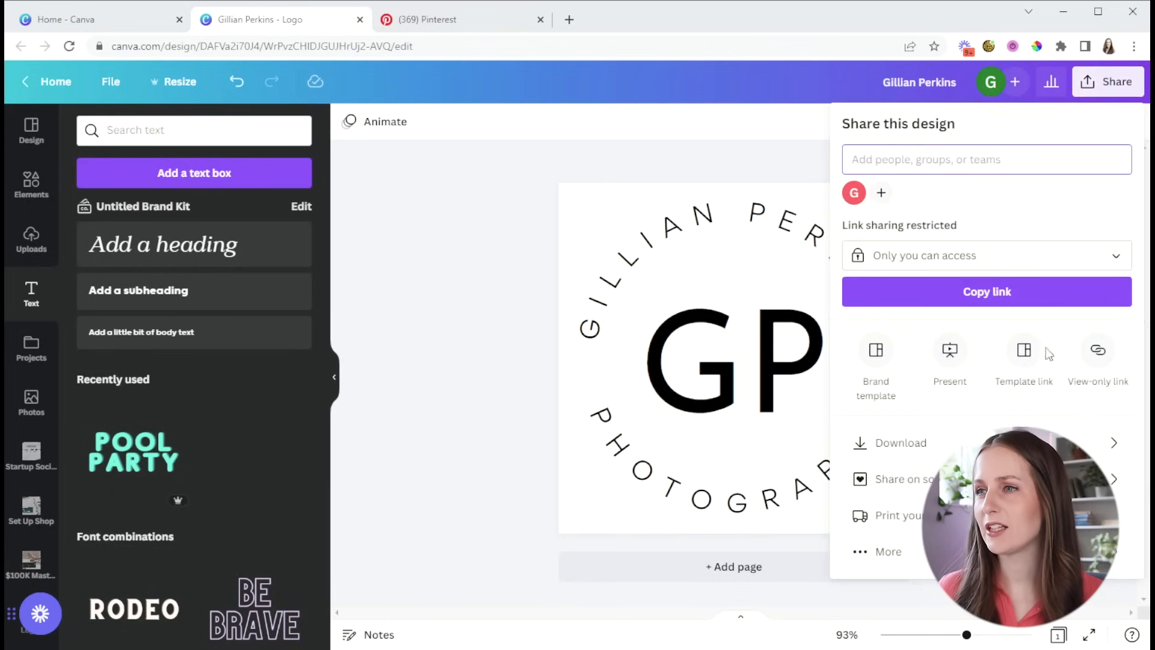
click(900, 443)
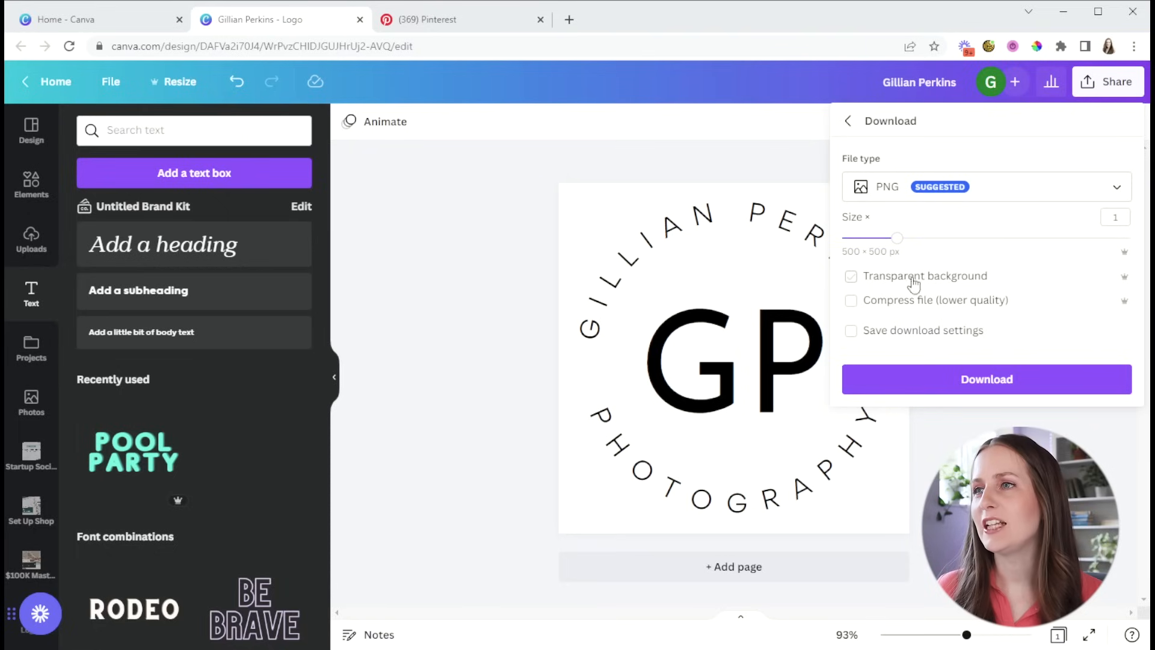
click(851, 276)
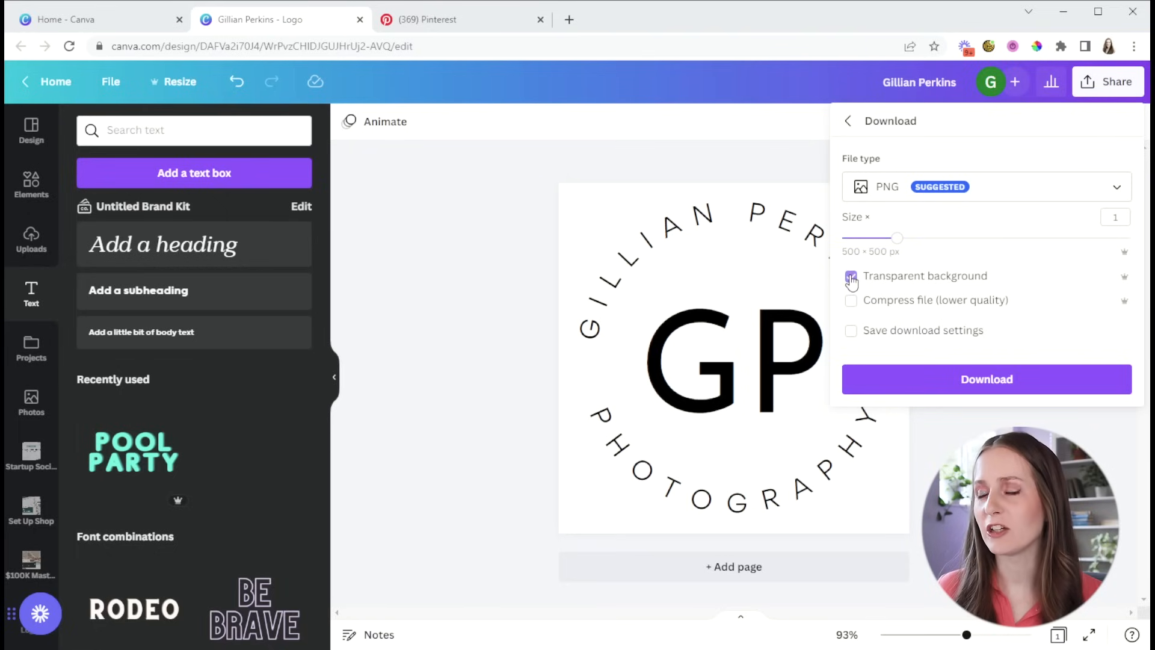
click(851, 275)
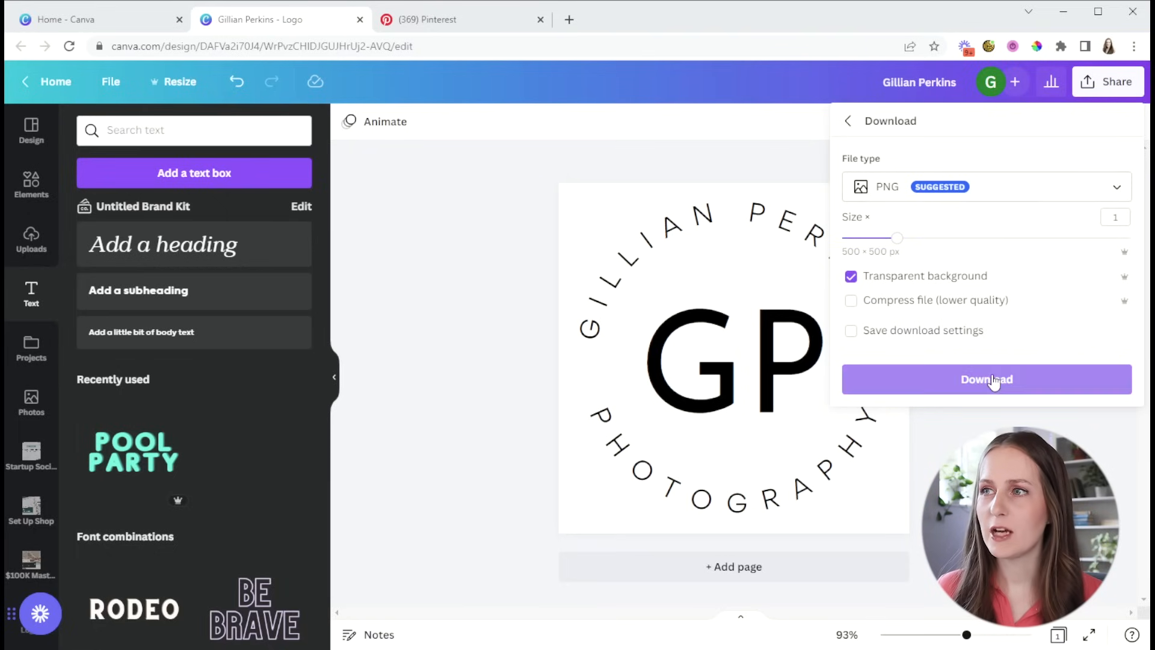
click(985, 379)
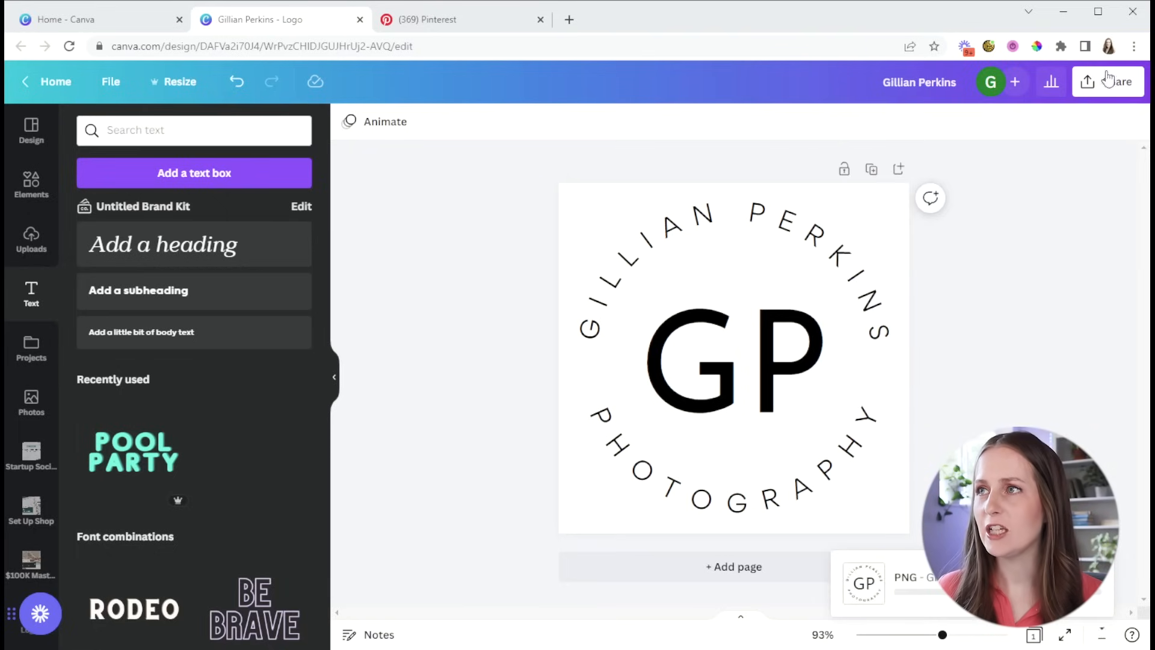
Step: Download the logo a second time as an SVG file
click(1087, 81)
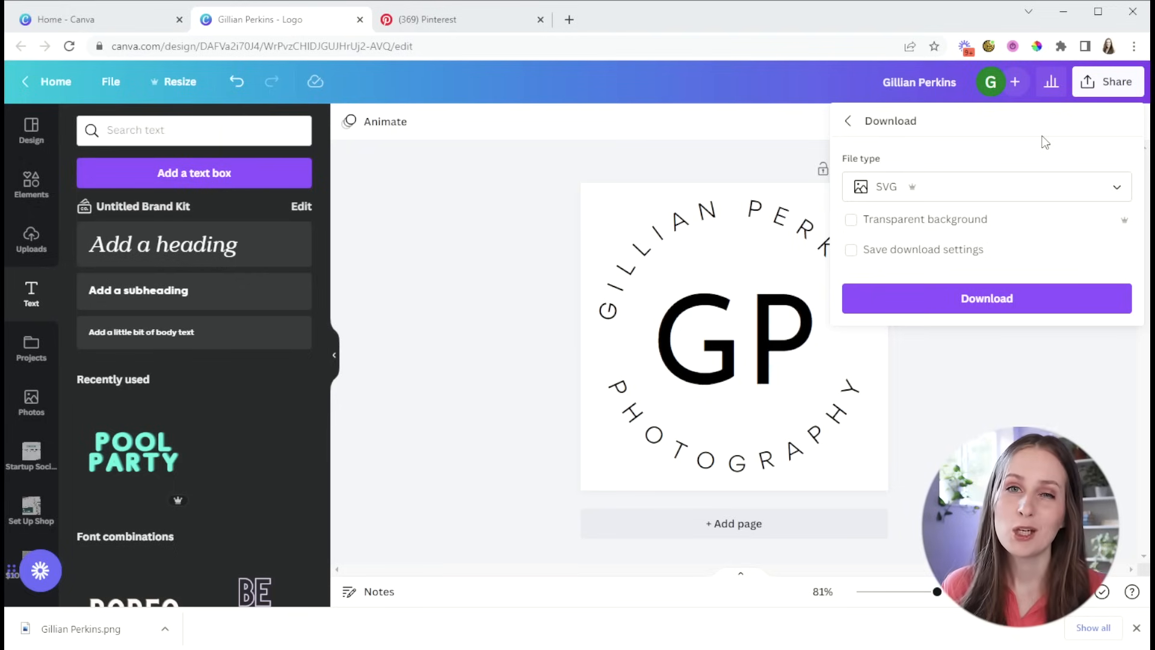
mouse_move(851, 222)
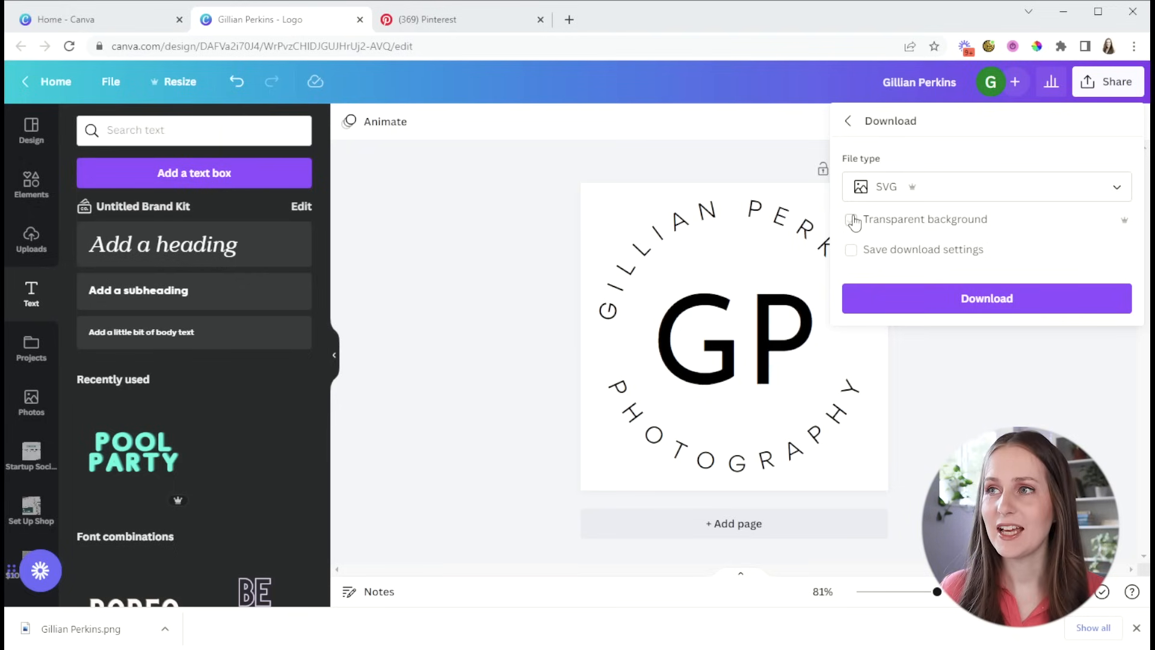
click(851, 219)
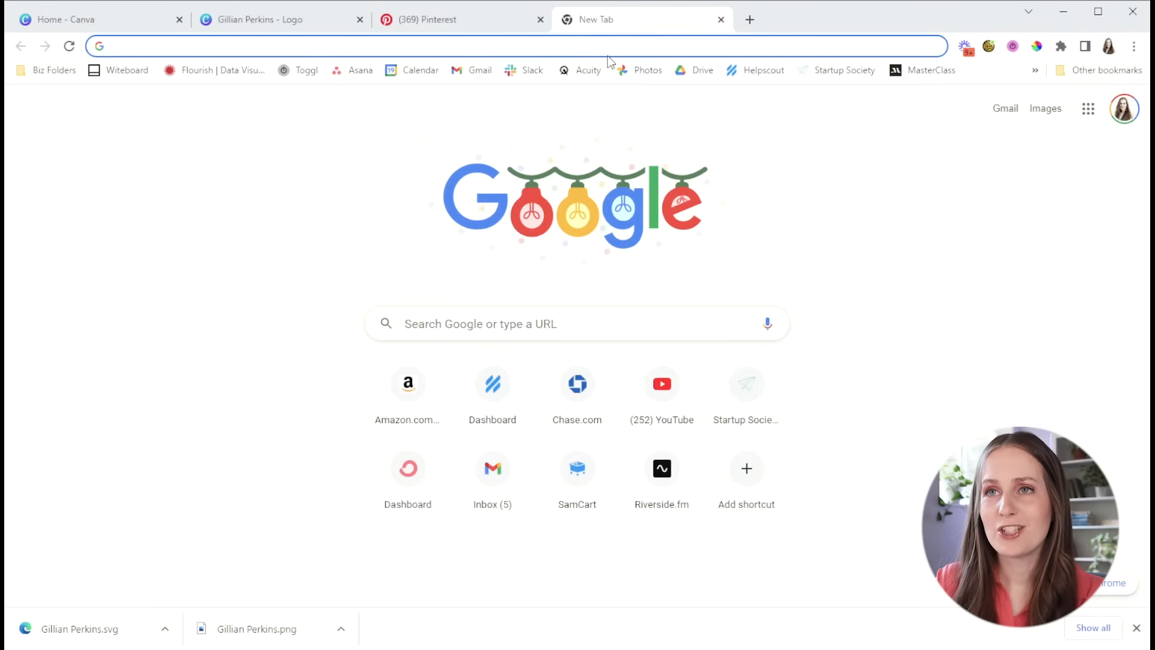
Step: Load the remove.bg website in a new Chrome tab
text(remove.bg)
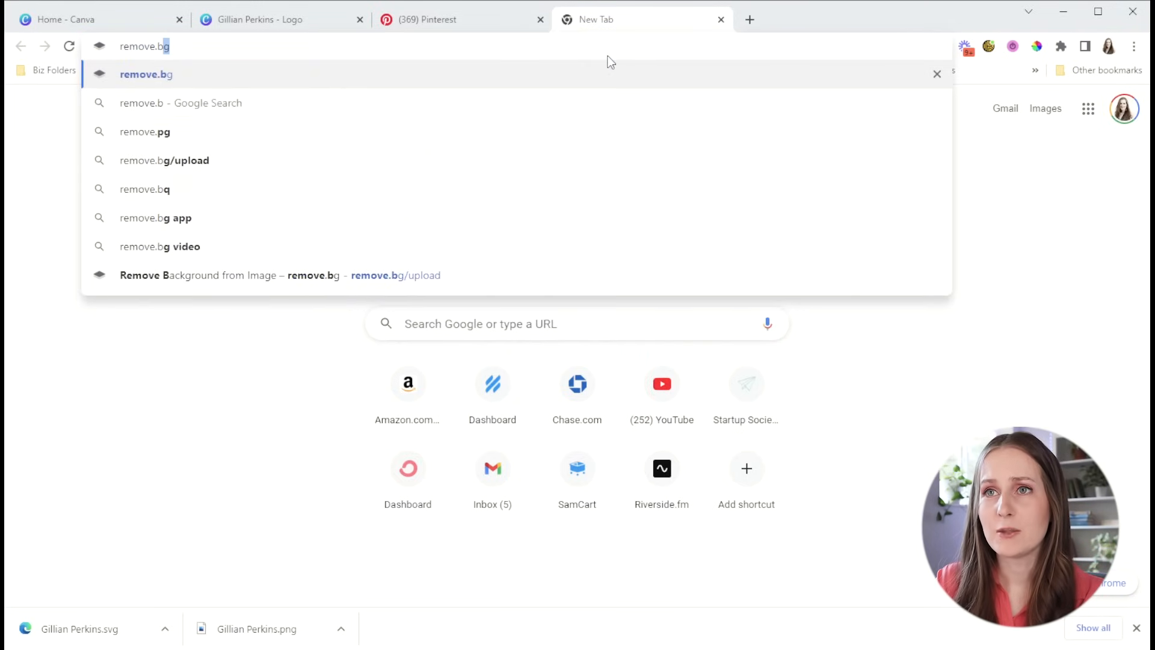
click(145, 74)
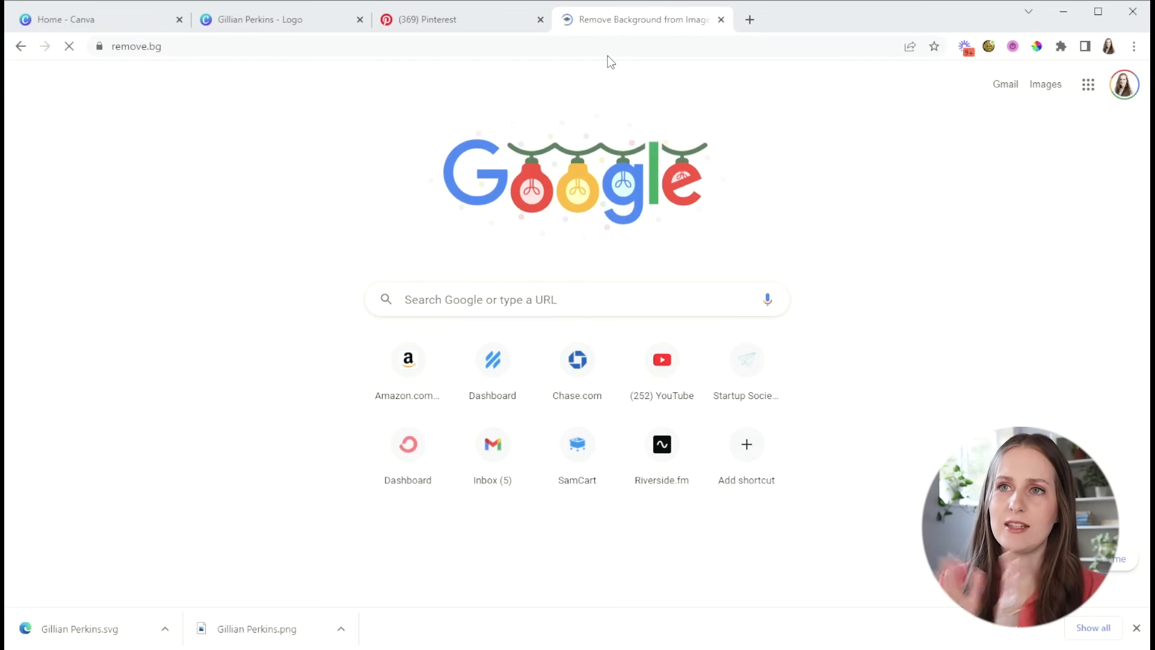